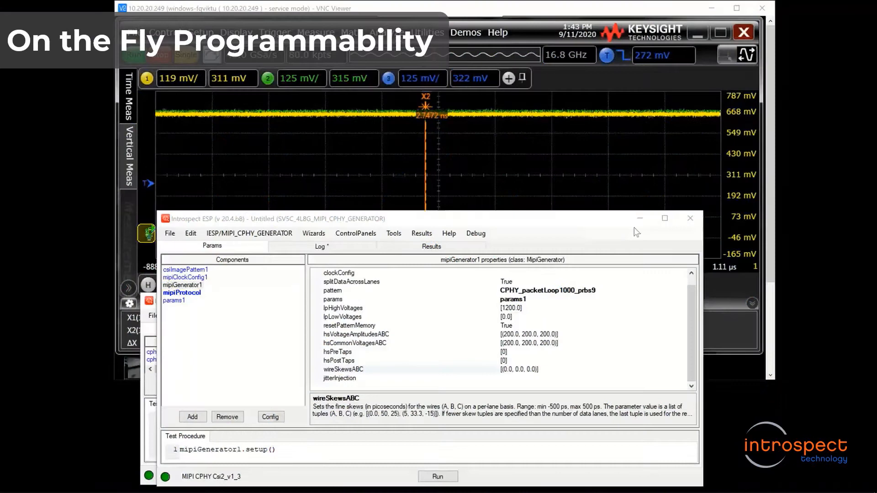
mouse_move(804, 78)
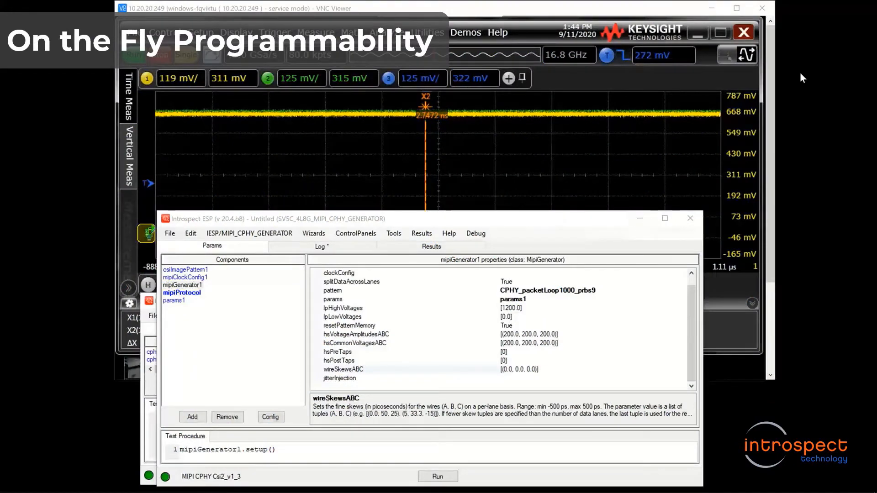
mouse_move(379, 423)
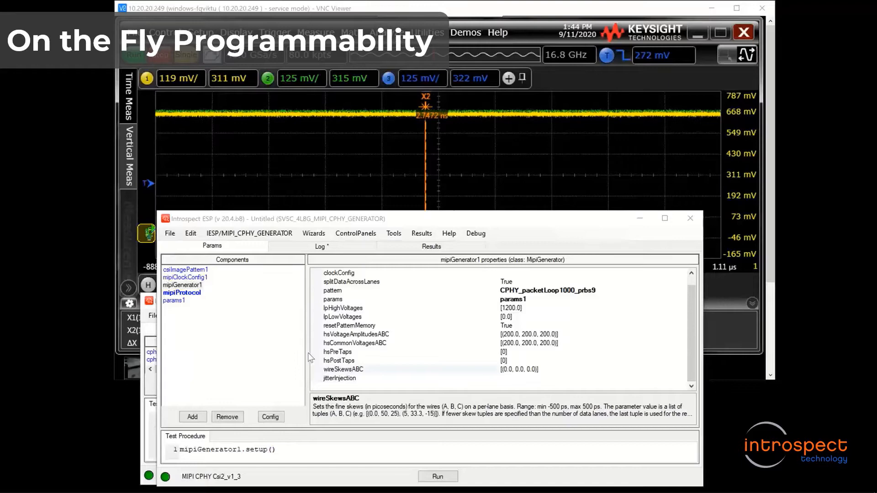
mouse_move(265, 334)
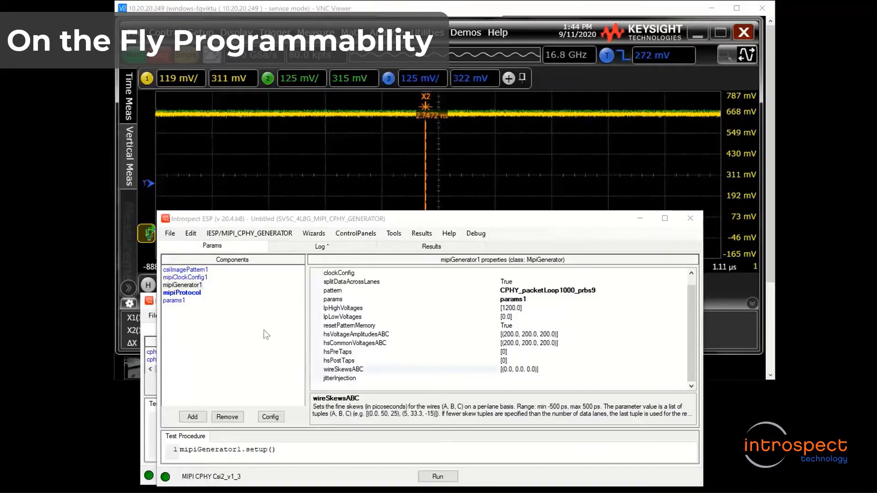
mouse_move(193, 300)
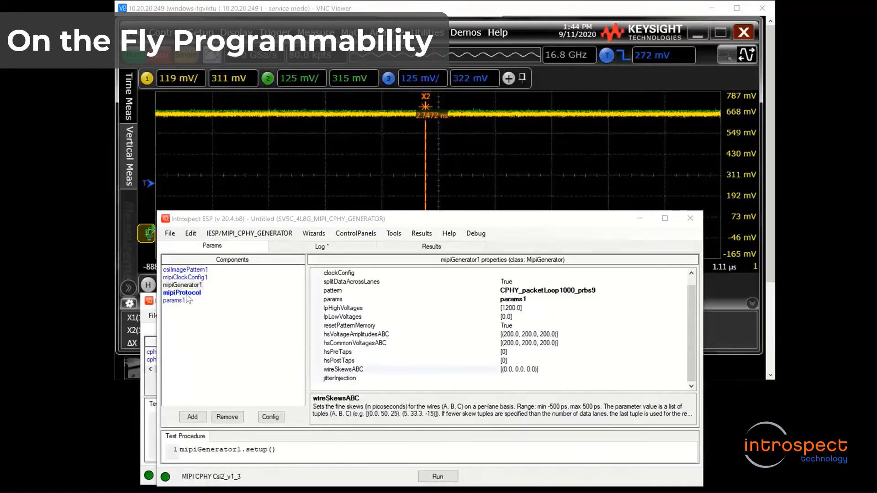
Review mipiGenerator1's pattern and wireSkewsABC properties, keeping the current pattern choice
click(174, 300)
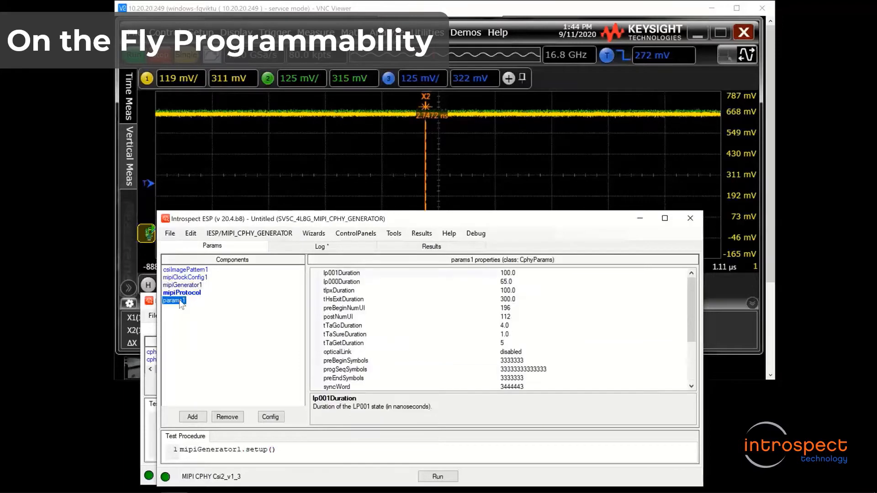
click(185, 285)
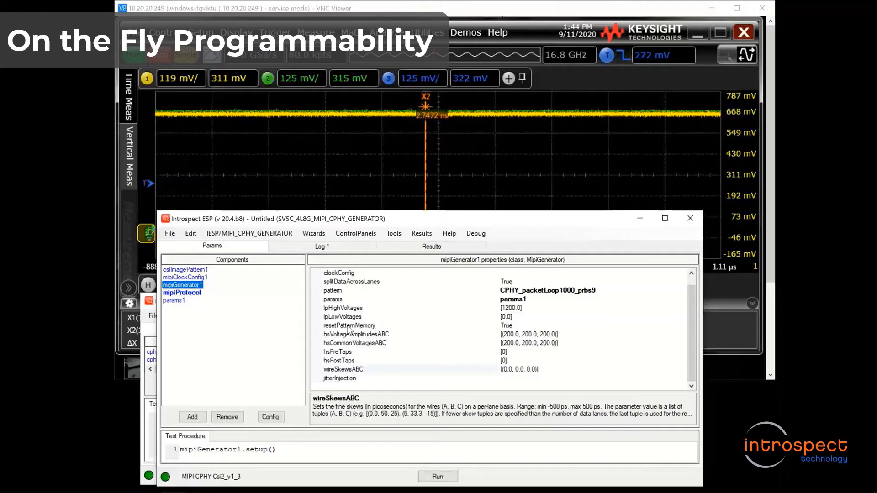
click(332, 290)
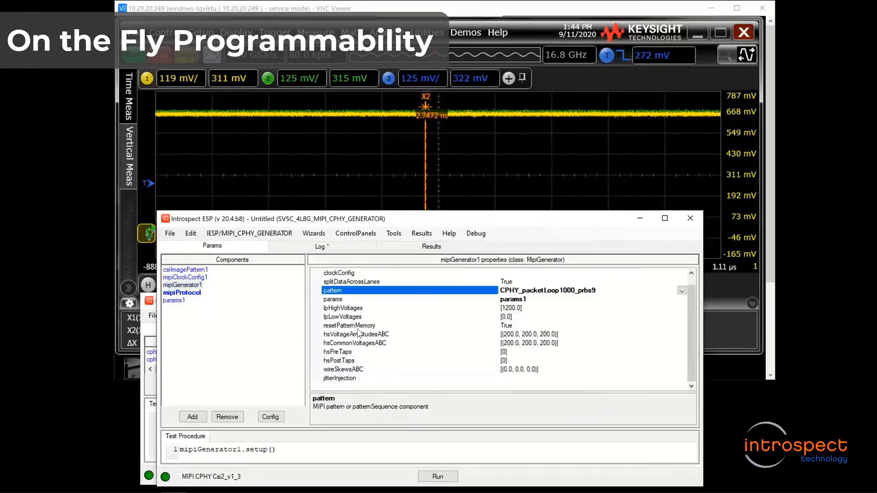
click(343, 369)
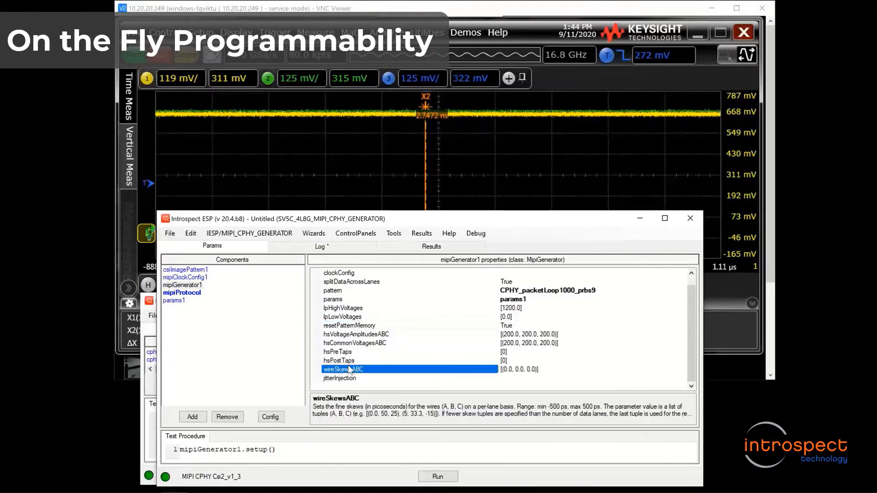
click(332, 290)
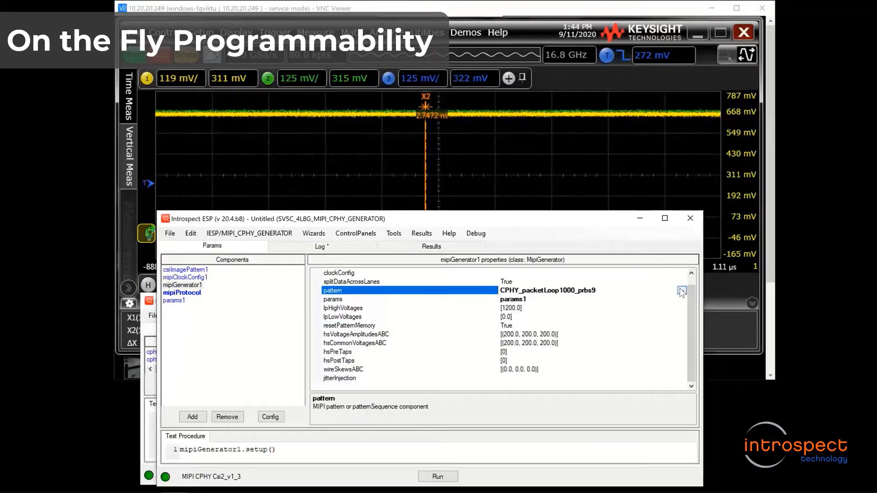
click(681, 290)
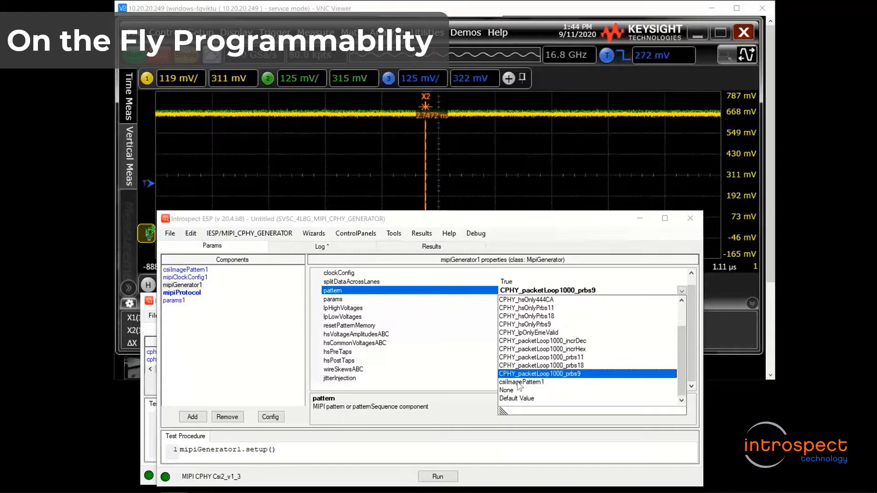
mouse_move(458, 313)
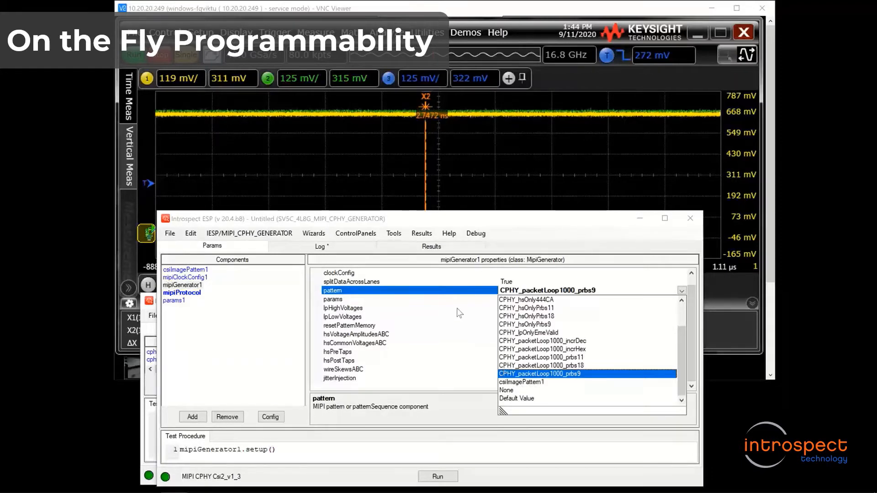
click(342, 307)
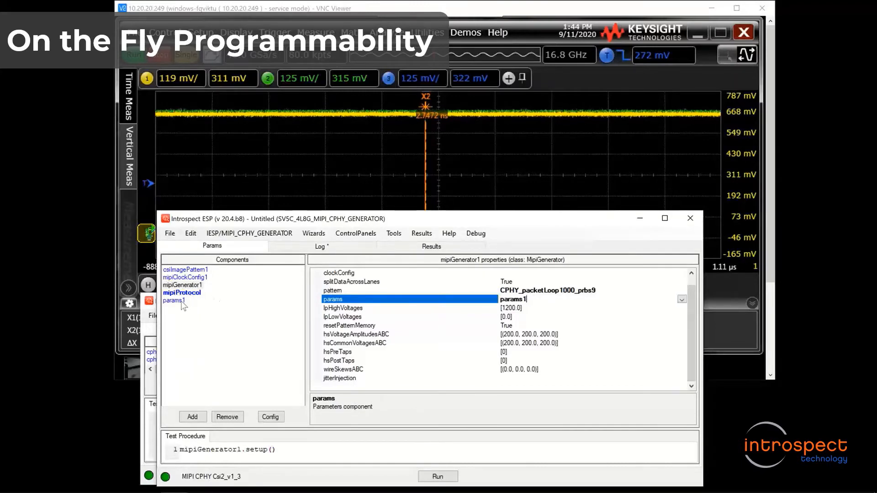
Check params1's connection log, then return to mipiGenerator1's properties showing hsVoltageAmplitudesABC (100, 200, 200)
click(174, 300)
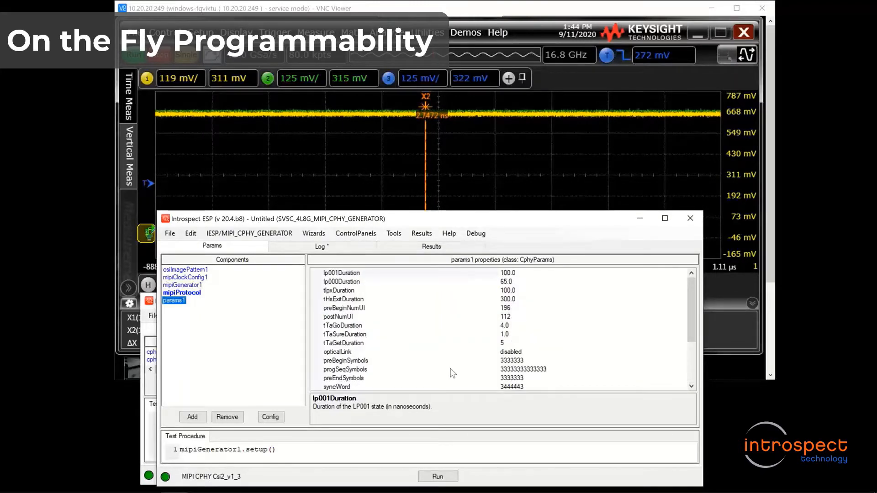
click(437, 476)
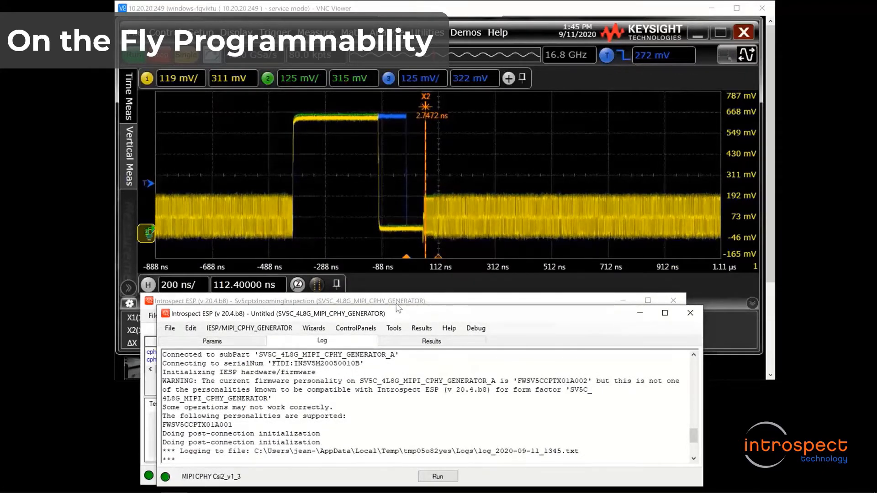
click(211, 340)
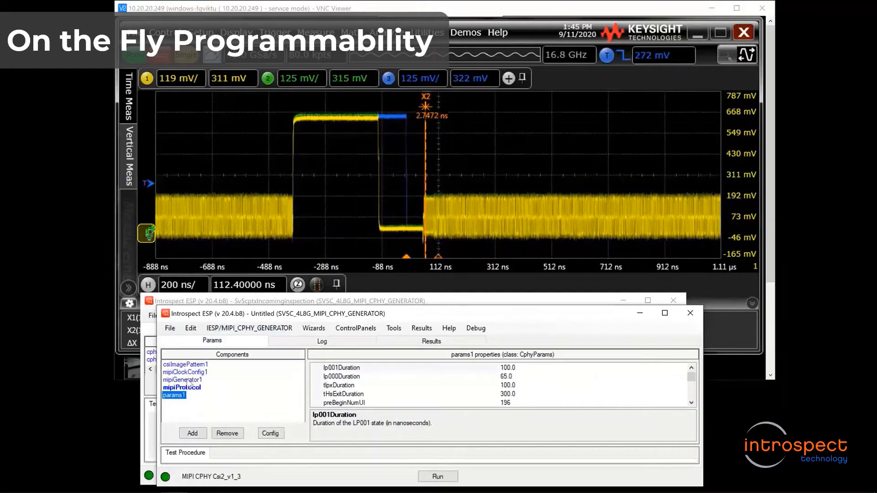
click(183, 380)
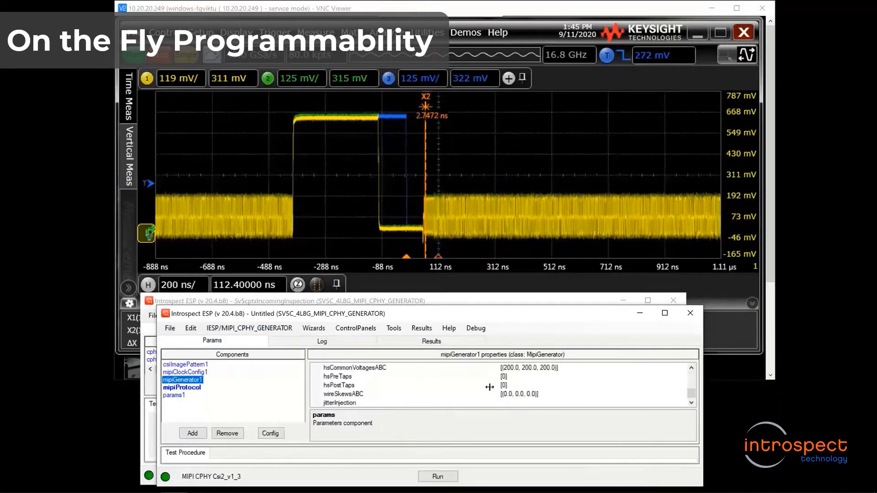
scroll(up, 3)
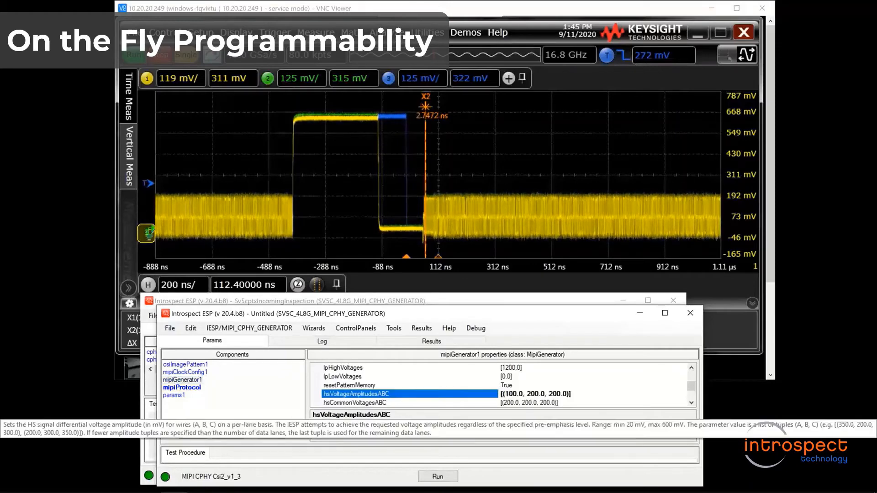
Run the generator setup with wire A's HS amplitude lowered to 100 mV
click(437, 476)
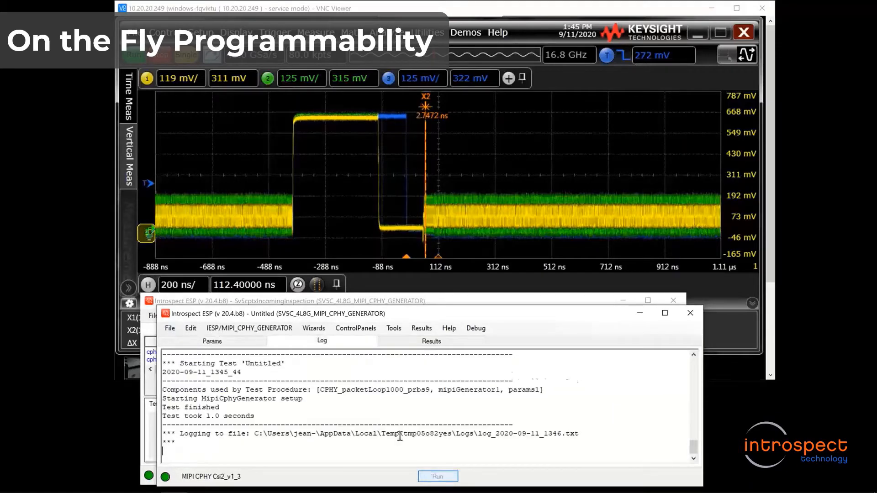
click(438, 477)
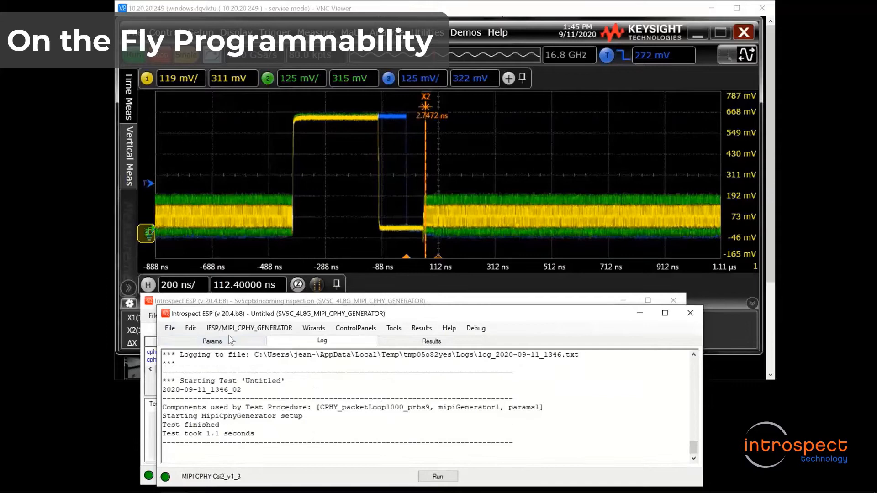
click(212, 340)
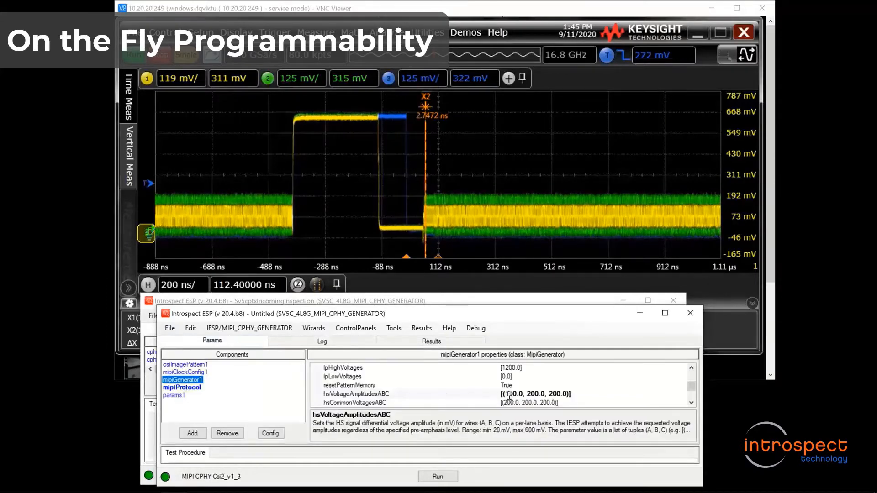
Restore hsVoltageAmplitudesABC to (200, 200, 200) and rerun the setup
click(355, 394)
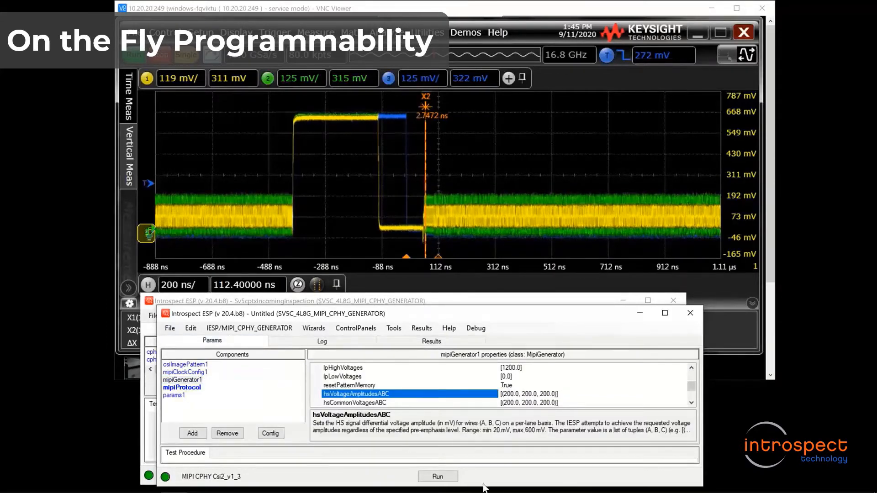
click(437, 476)
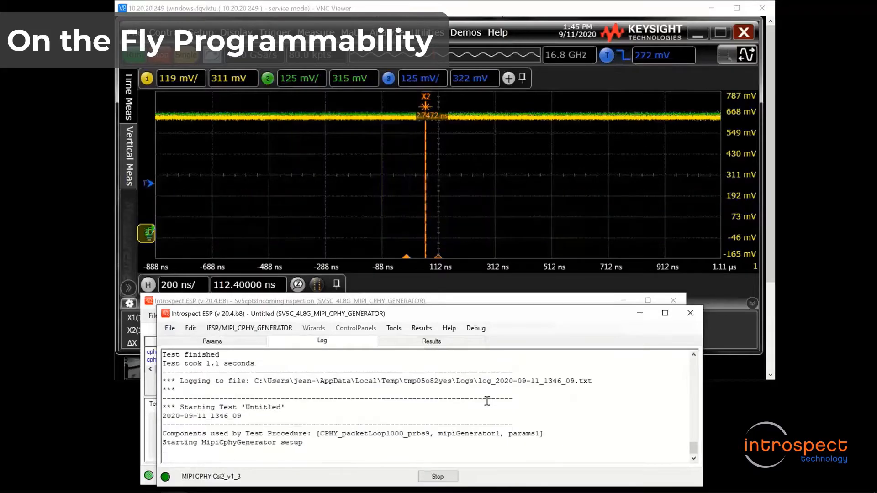
click(437, 476)
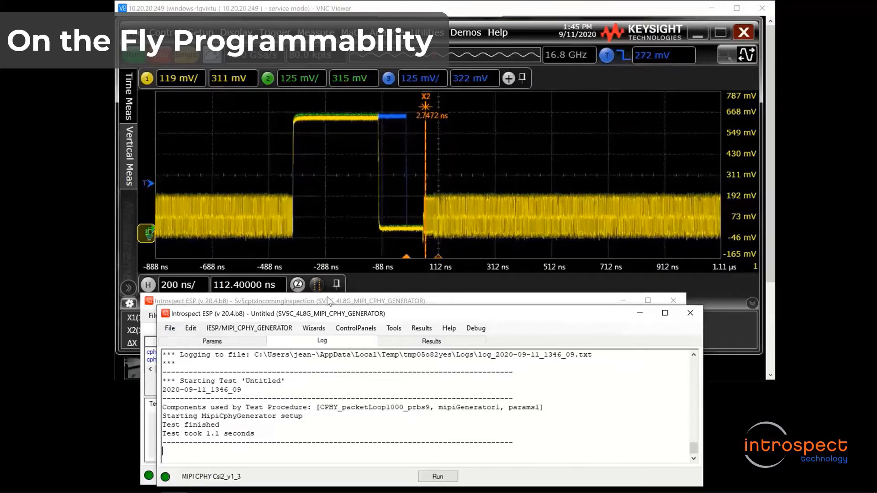
Run the cphyCustomPattern test procedure from the inspection script window
click(212, 341)
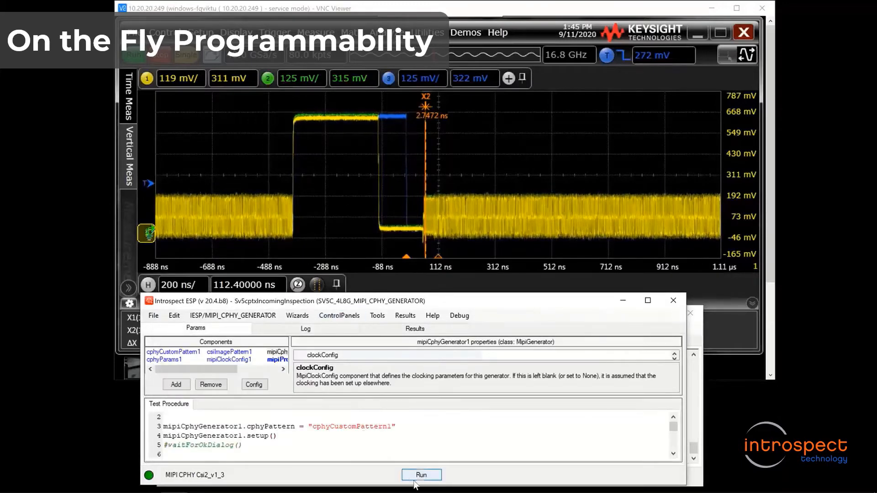
click(420, 475)
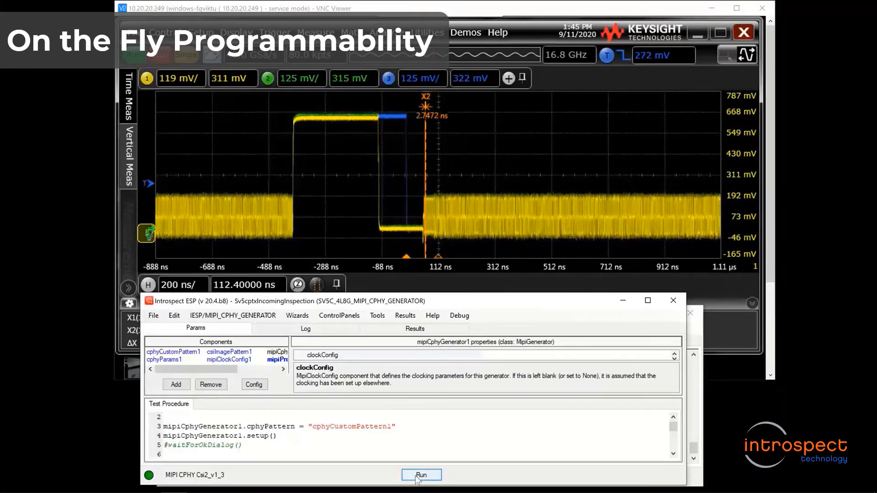
click(420, 475)
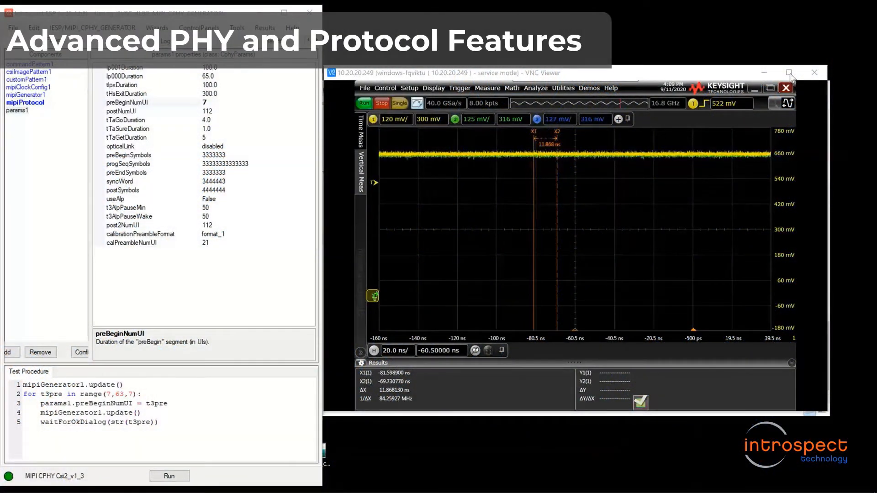
mouse_move(696, 209)
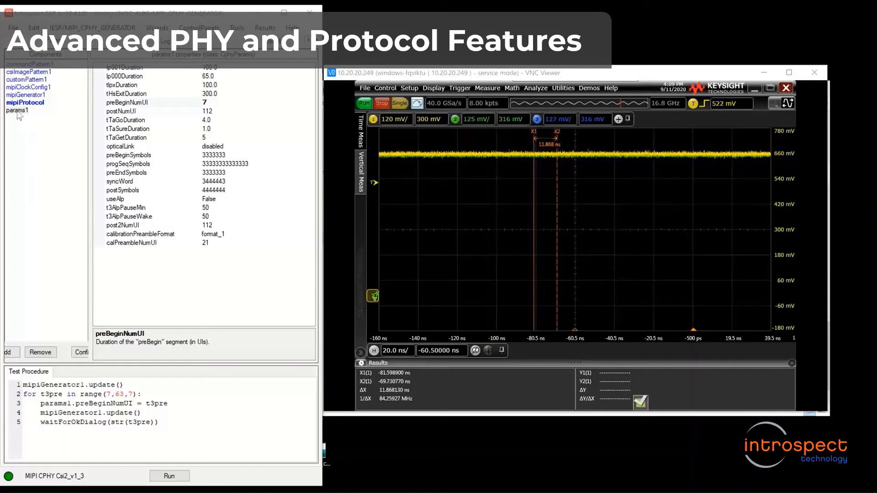
click(17, 110)
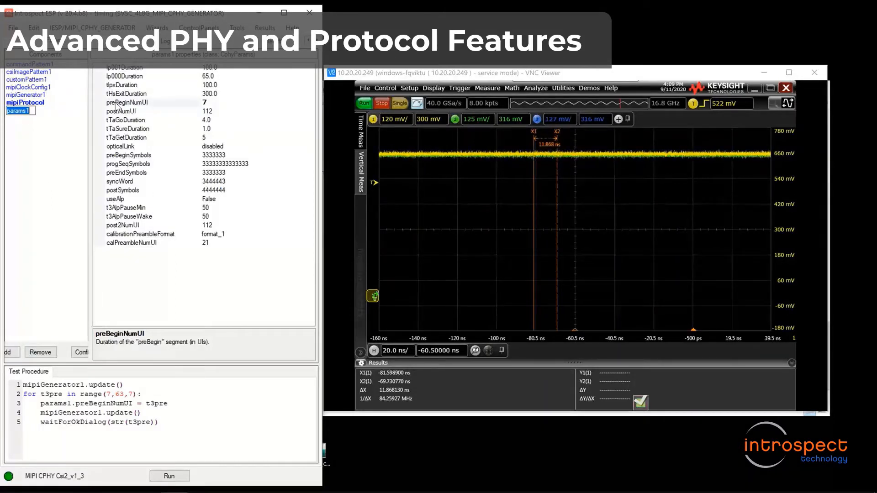
click(126, 103)
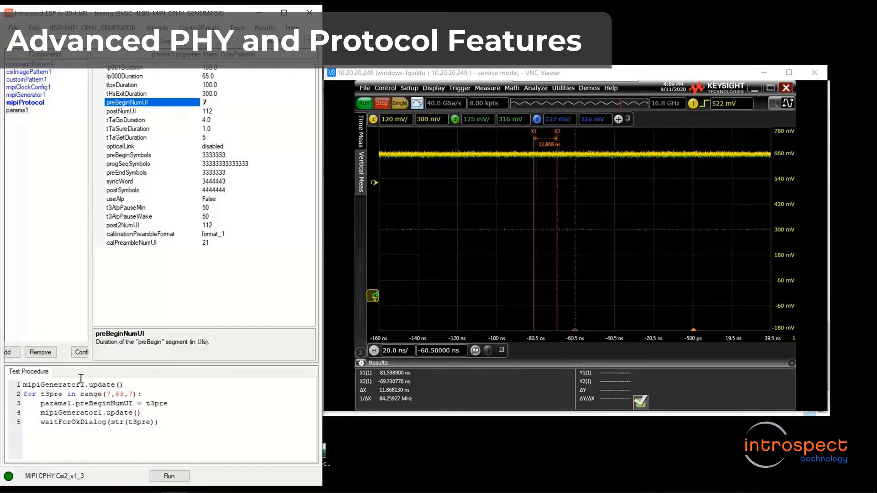
mouse_move(111, 436)
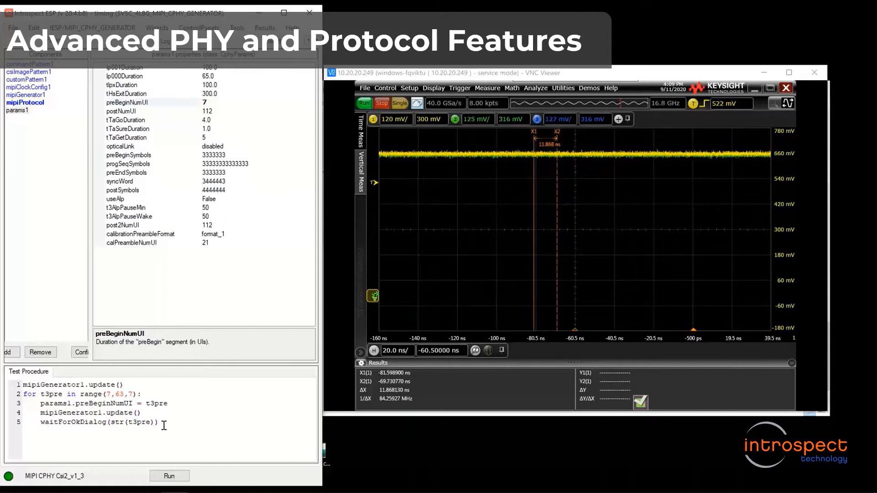
click(169, 476)
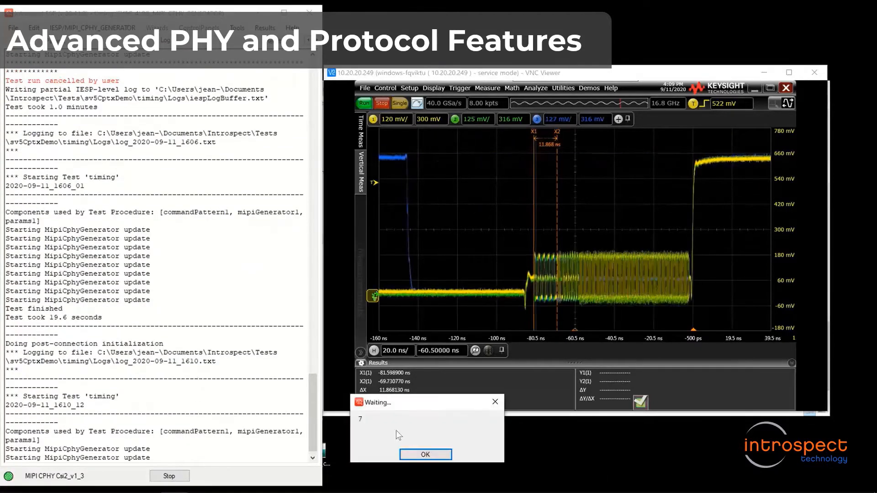
Acknowledge the first preBeginNumUI sweep value and review the Log output
click(425, 454)
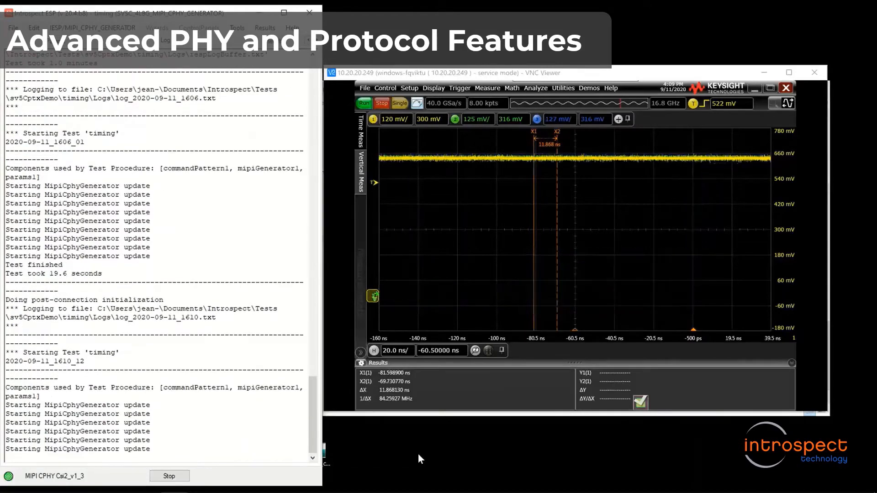
scroll(up, 3)
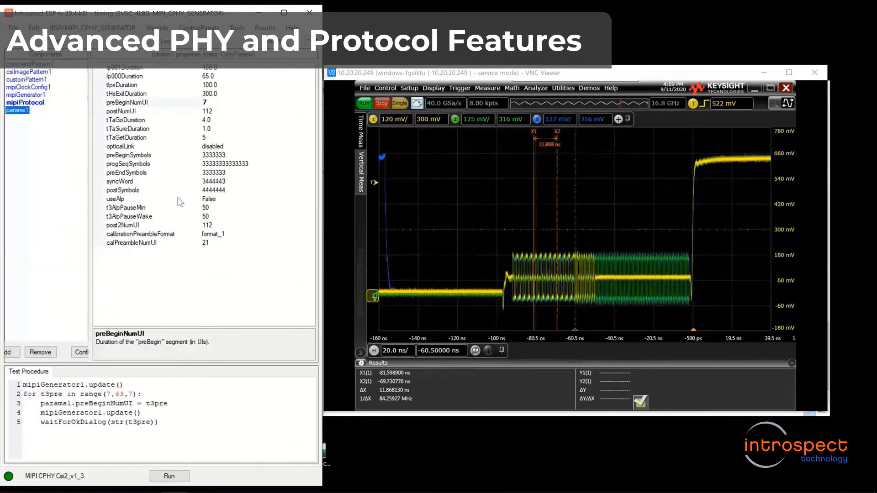
Set params1 useAlp to True
click(129, 198)
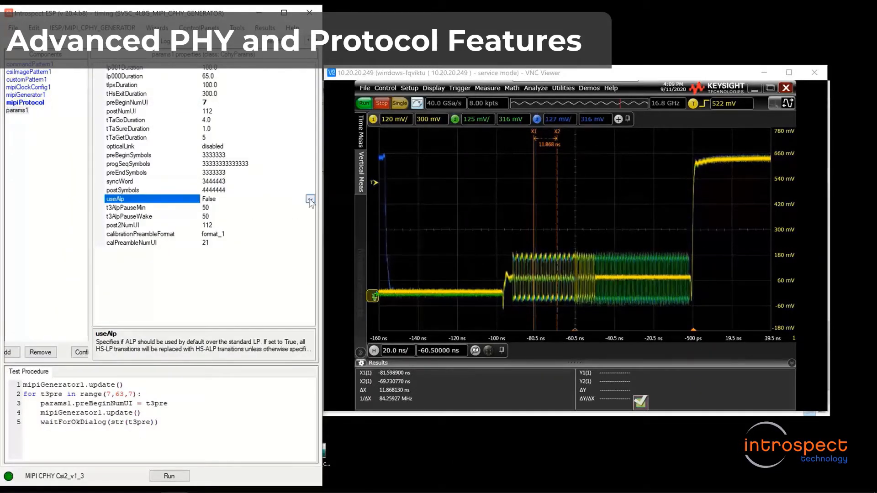
click(311, 198)
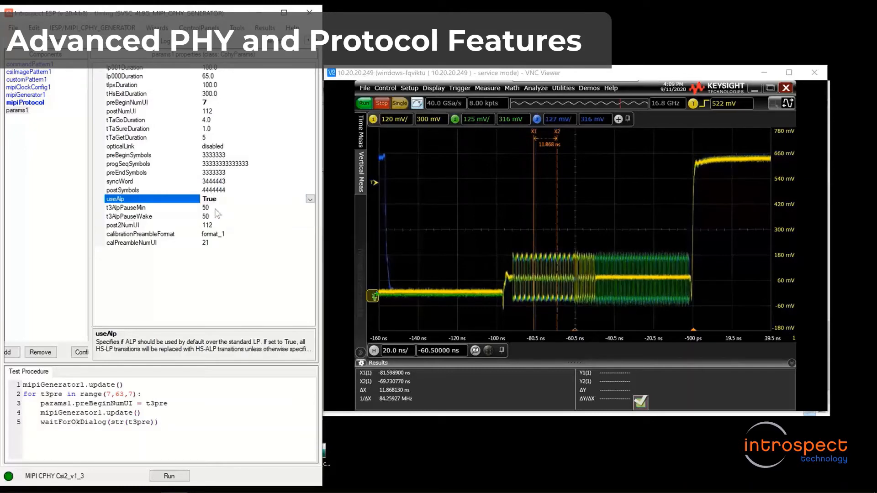
click(28, 71)
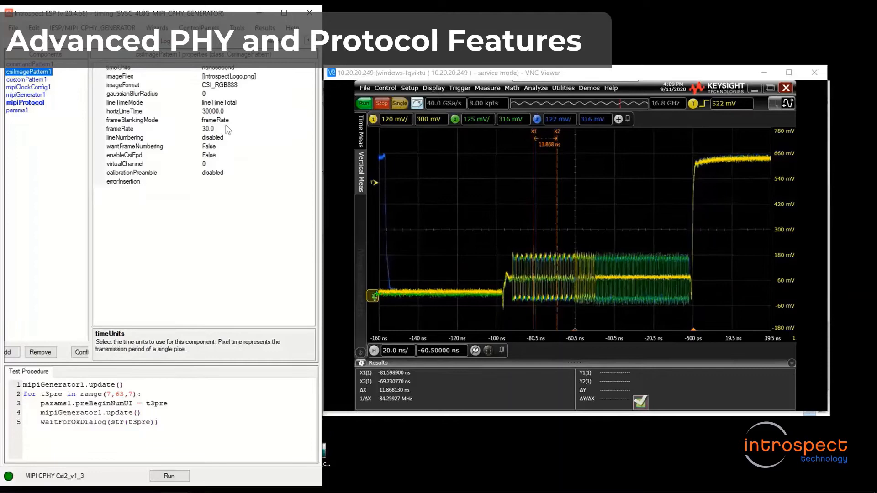
Set csiImagePattern1 enableCsiEpd to True and inspect the short packet EPD spacers
click(125, 155)
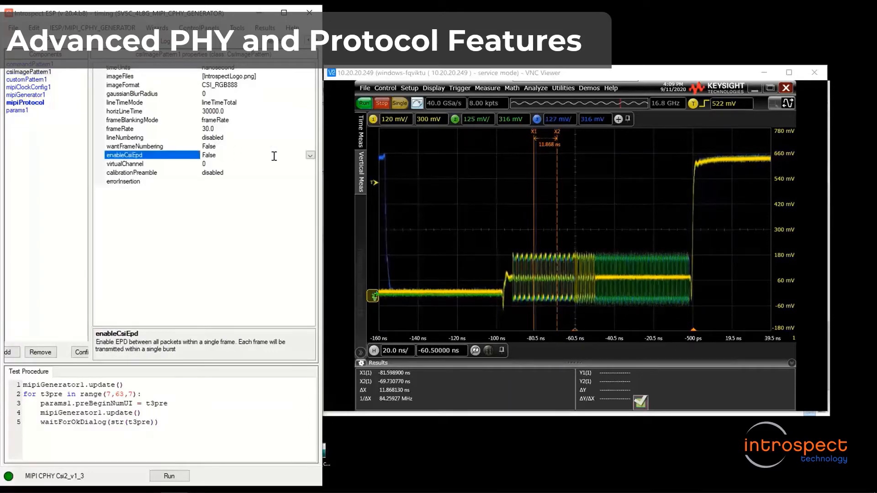
click(310, 155)
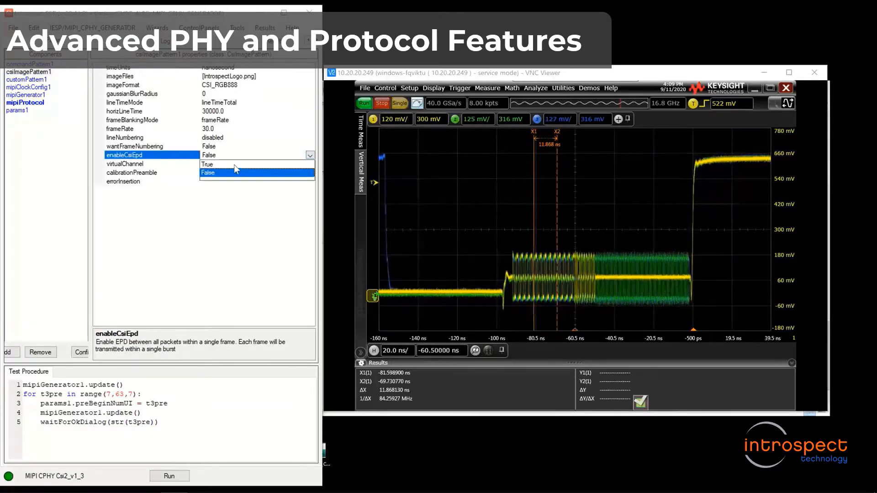
click(208, 163)
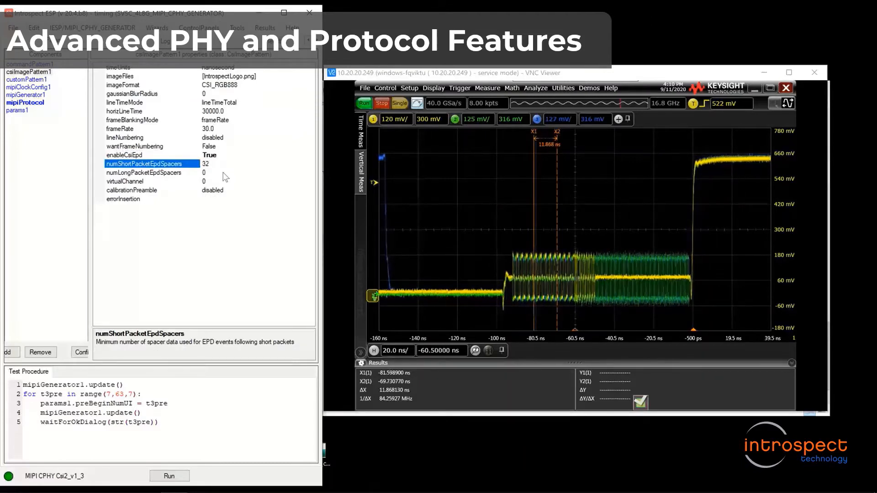
click(144, 173)
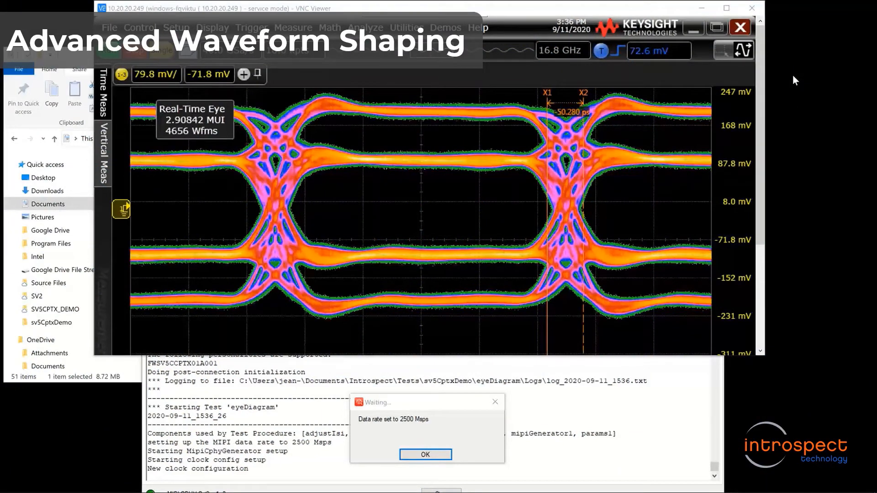
mouse_move(800, 261)
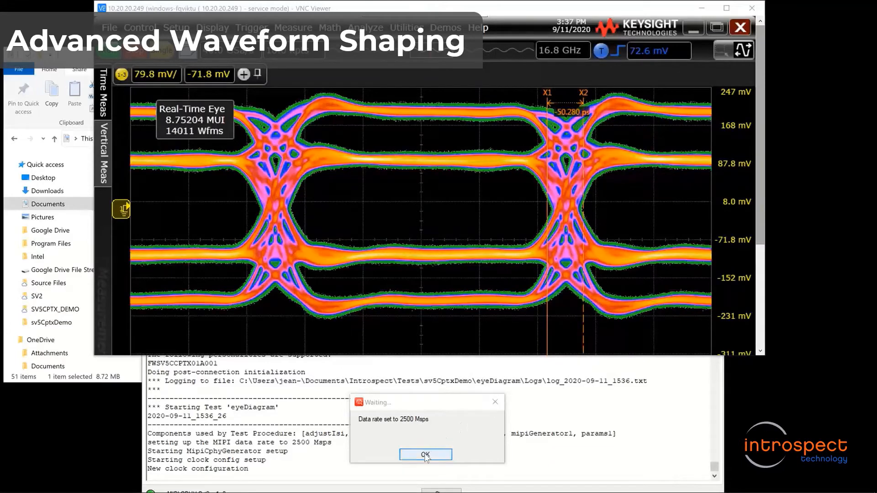
Advance the eye-diagram test through 3500, 4500 and 6500 Msps
click(425, 454)
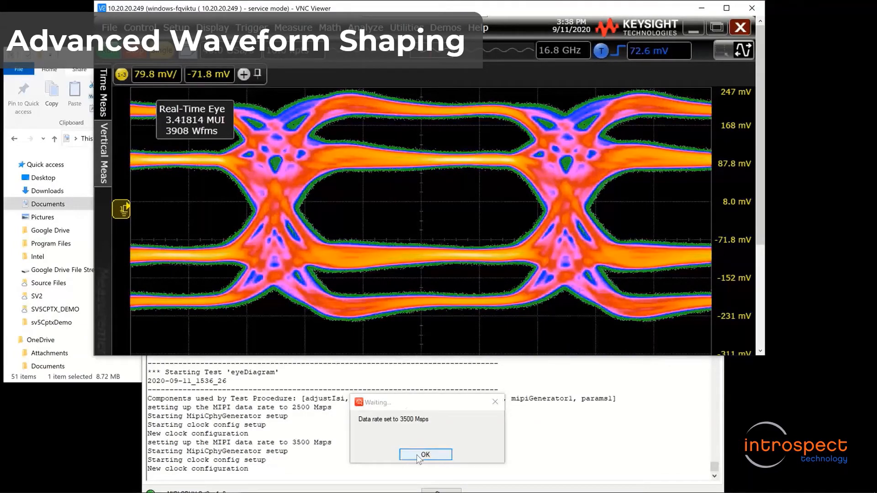
click(425, 454)
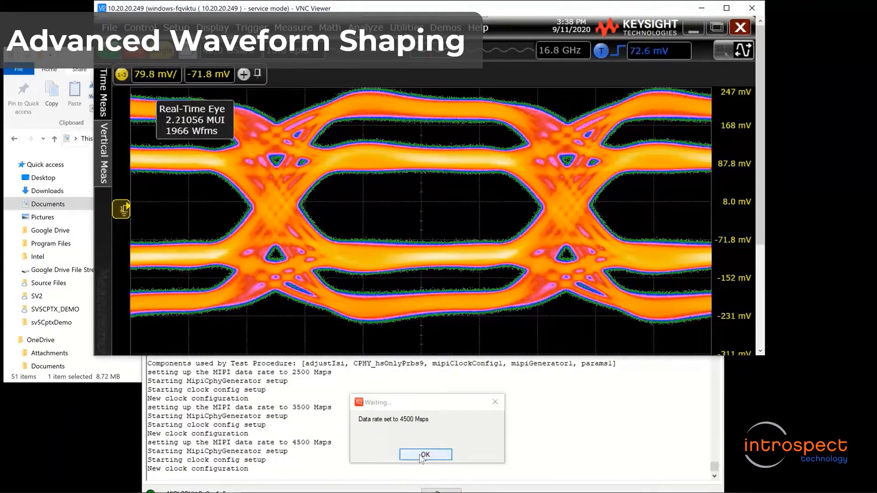
click(424, 454)
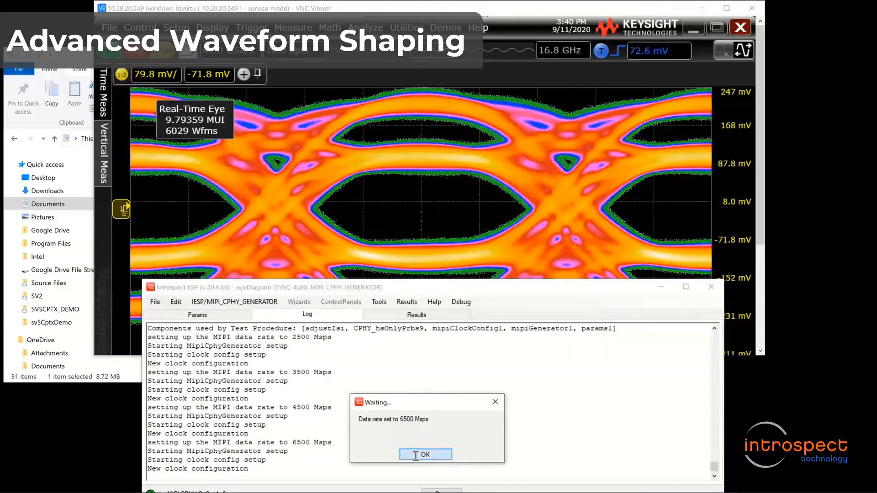
Step the eye test back to 3500 Msps, continue to the ISI adjustment and confirm readiness
click(425, 454)
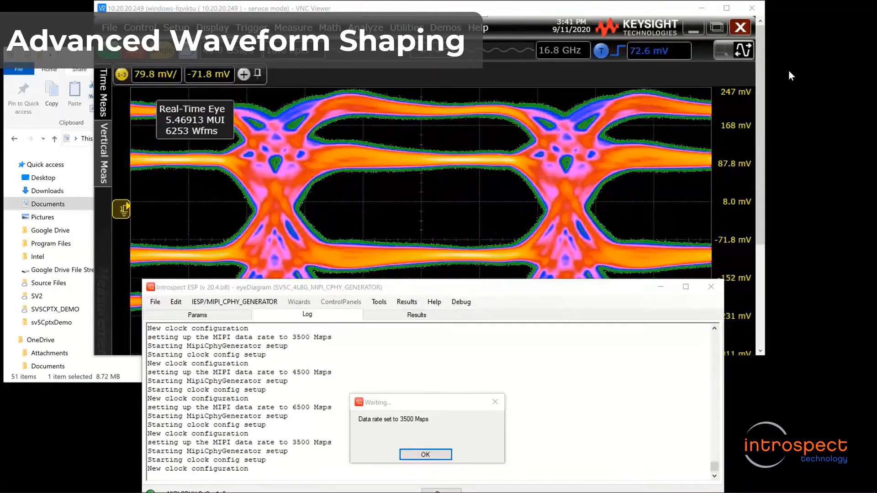
mouse_move(425, 453)
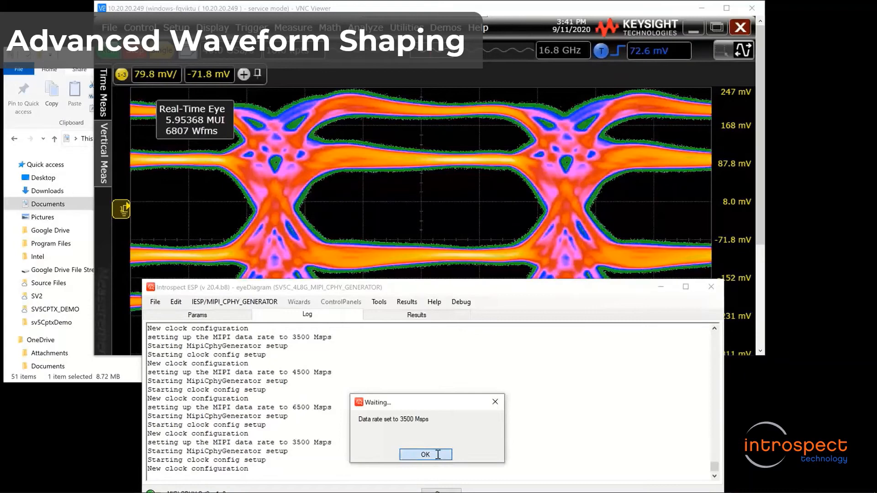
click(424, 454)
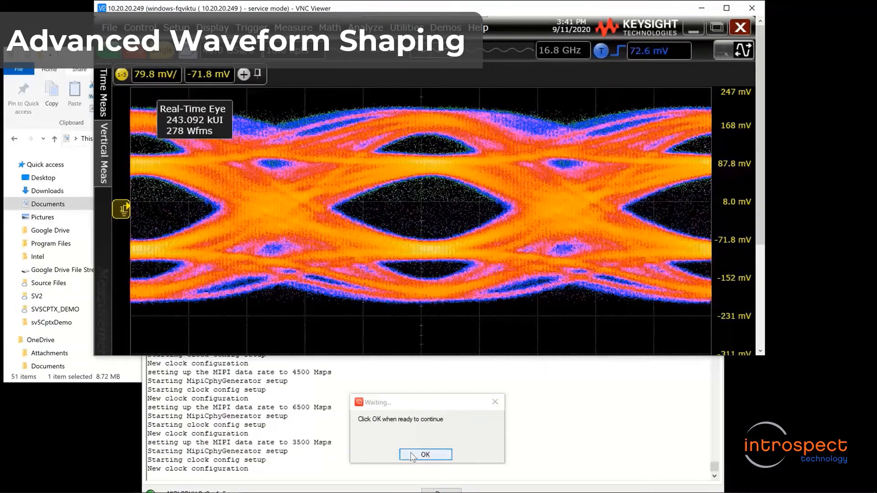
click(425, 454)
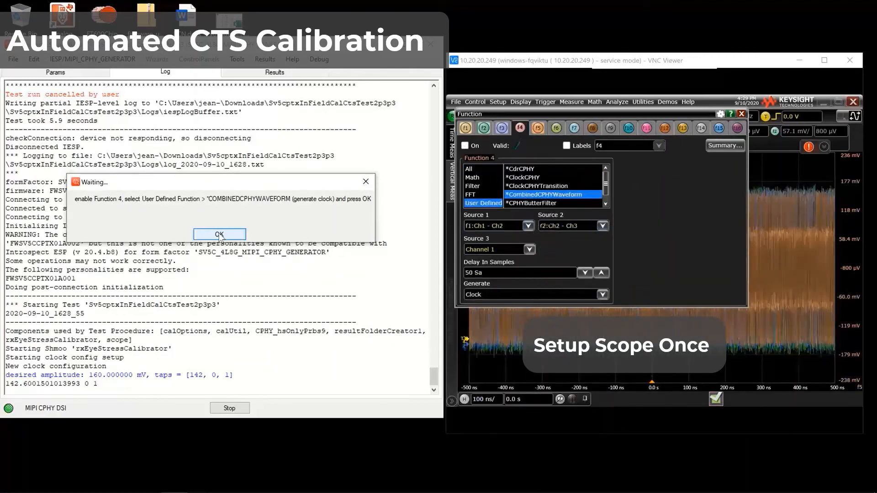
Confirm the scope's CombinedCPHYWaveform function setup so calibration proceeds
click(218, 234)
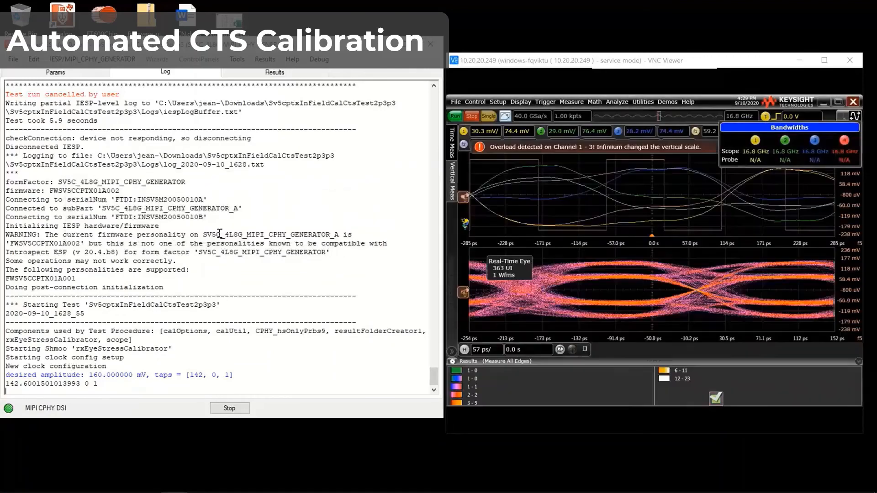